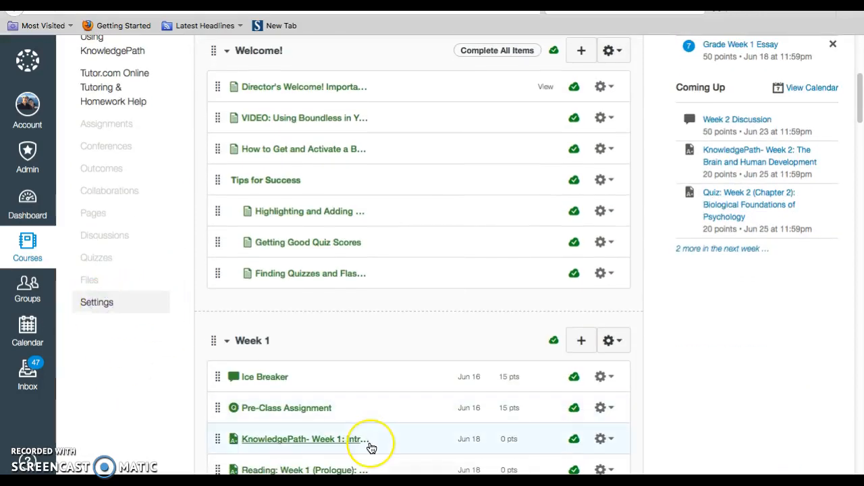
# Step: Go to the Settings page of course PSY101KZC from the course navigation
pyautogui.click(97, 302)
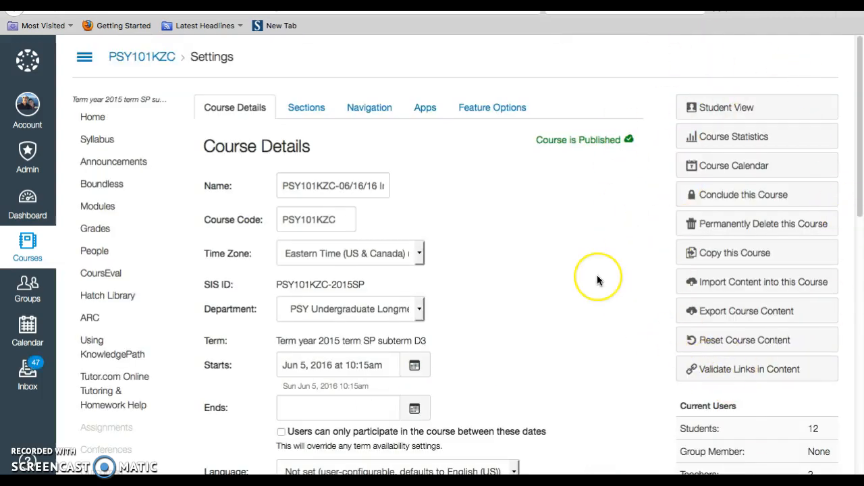
# Step: Enter Student View from the Course Details sidebar, landing on the Modules page as the test student
pyautogui.scroll(-3)
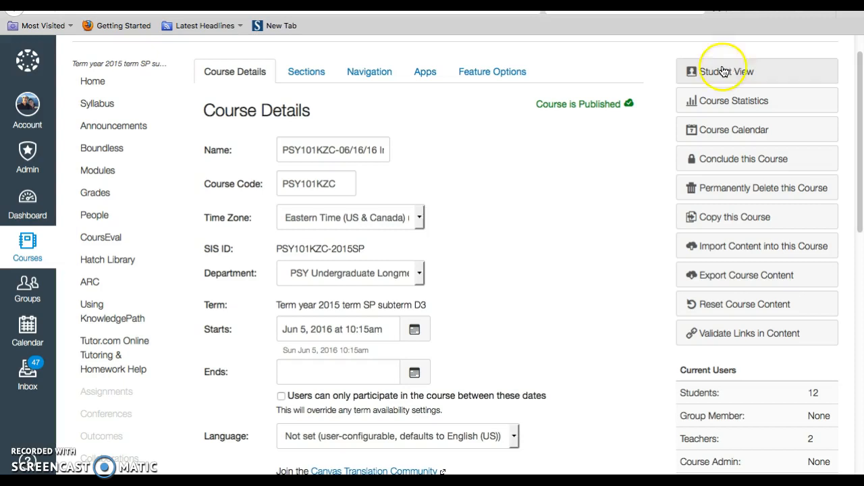
pyautogui.click(726, 70)
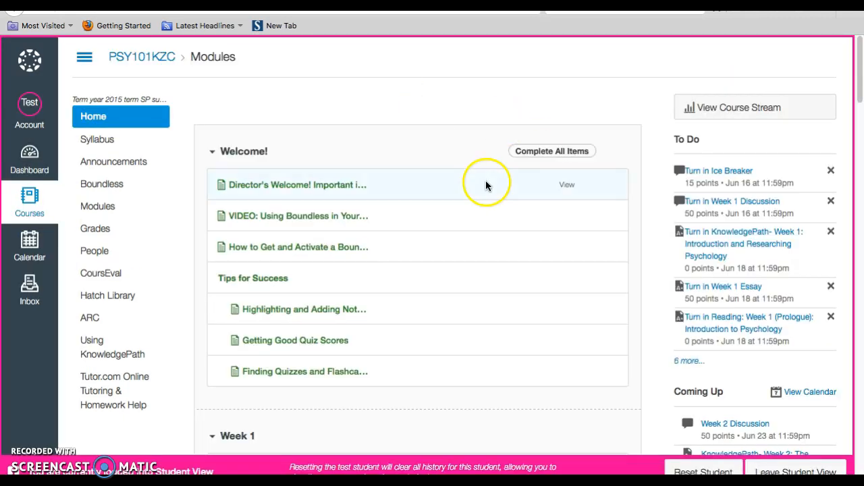
pyautogui.moveTo(435, 388)
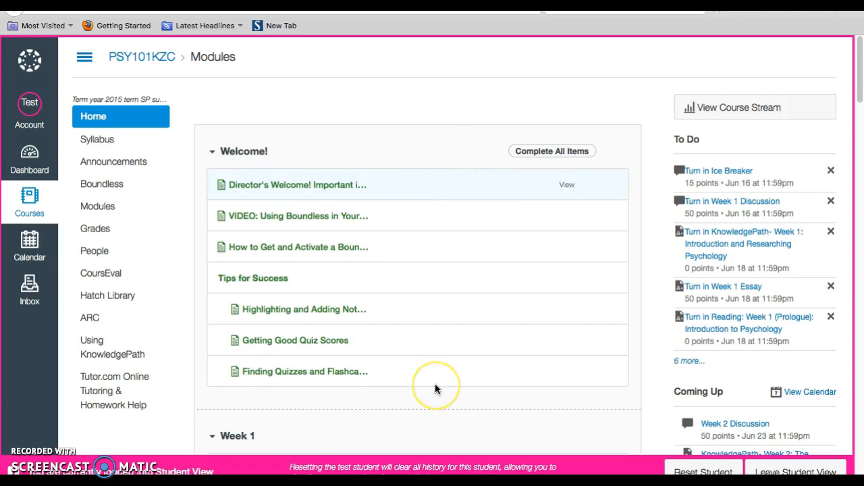
pyautogui.scroll(-3)
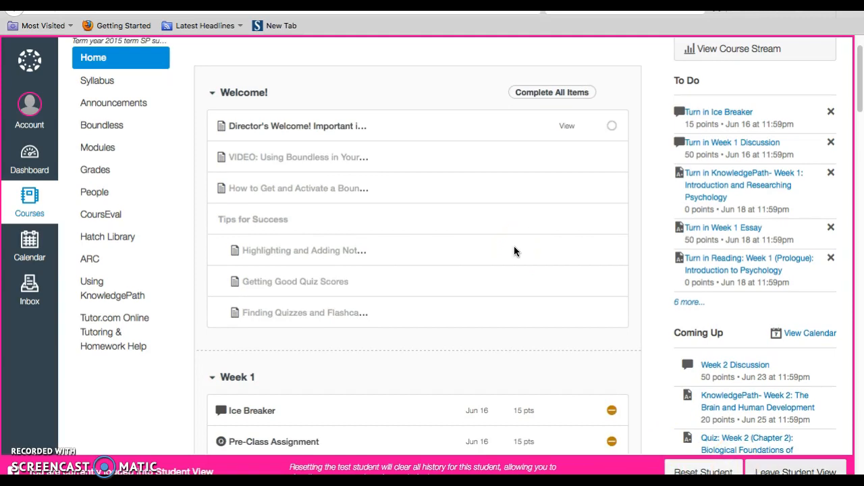
pyautogui.scroll(-3)
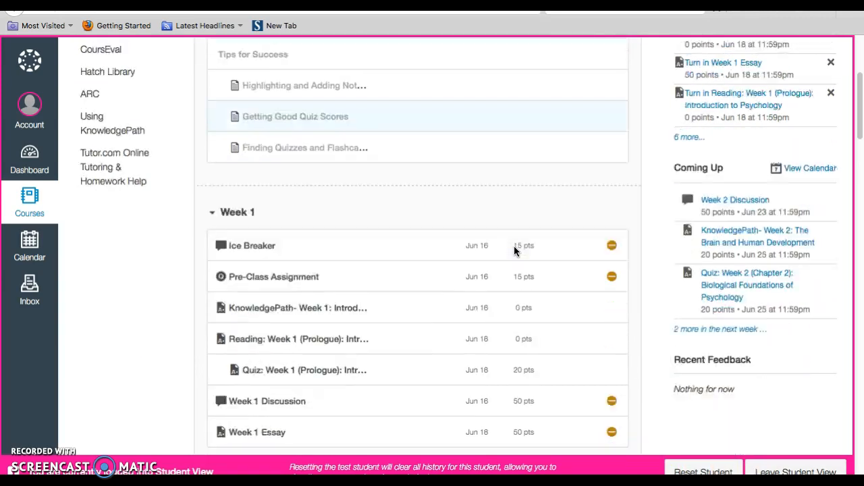
pyautogui.scroll(-3)
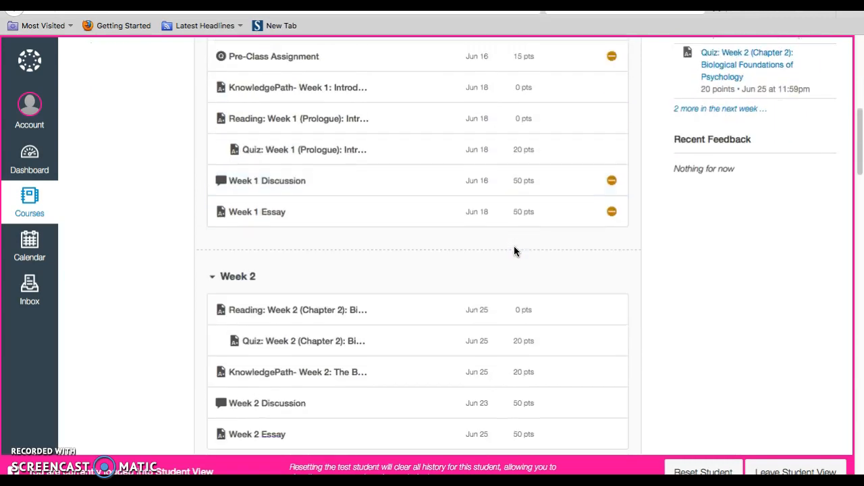
pyautogui.scroll(-3)
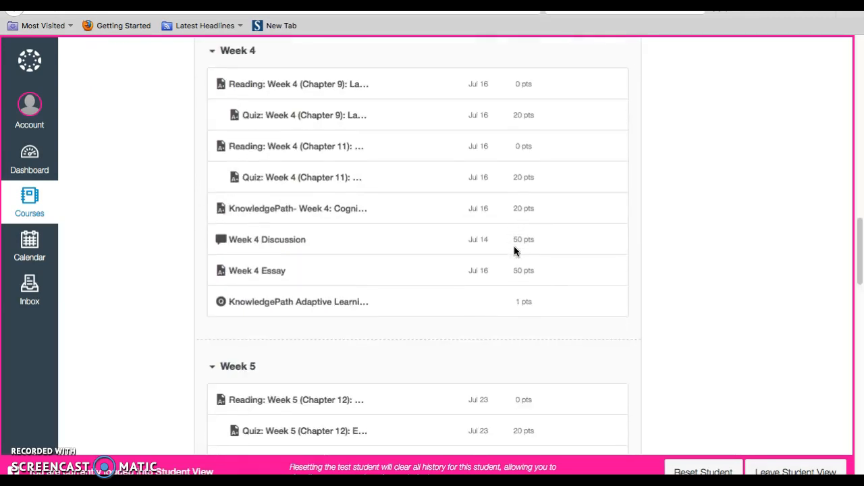
pyautogui.scroll(-3)
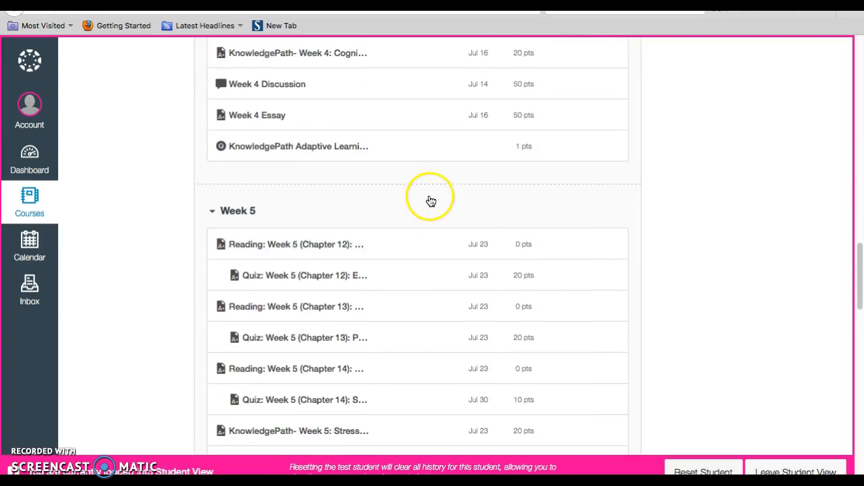